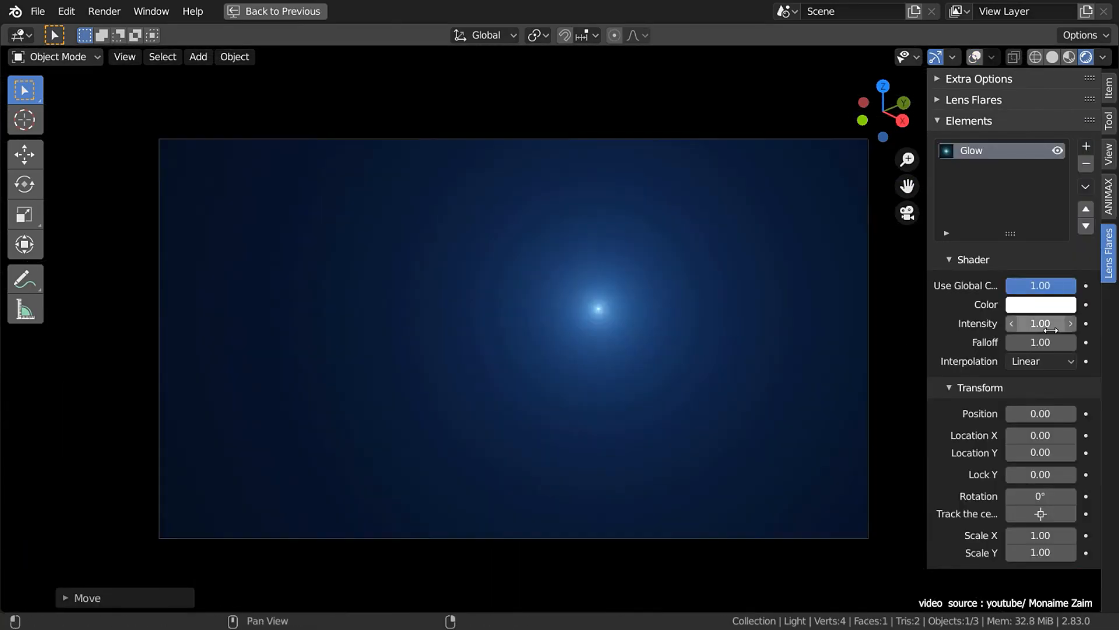
Tune the glow intensity and shimmer rays, then step through the flare presets to the horizontal-streak one.
click(1086, 147)
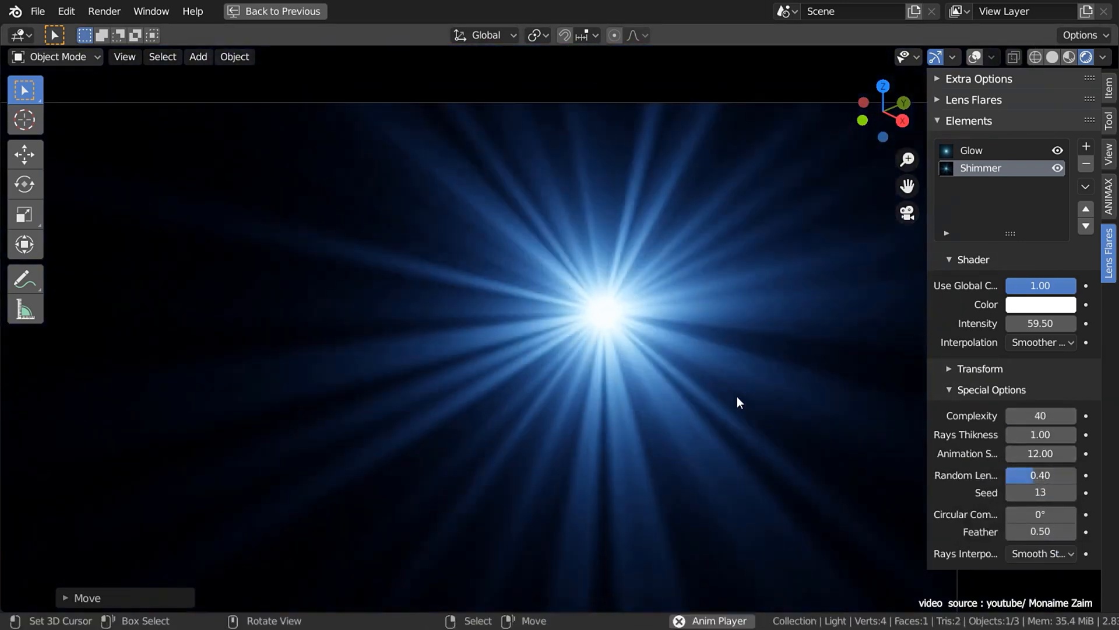
click(950, 369)
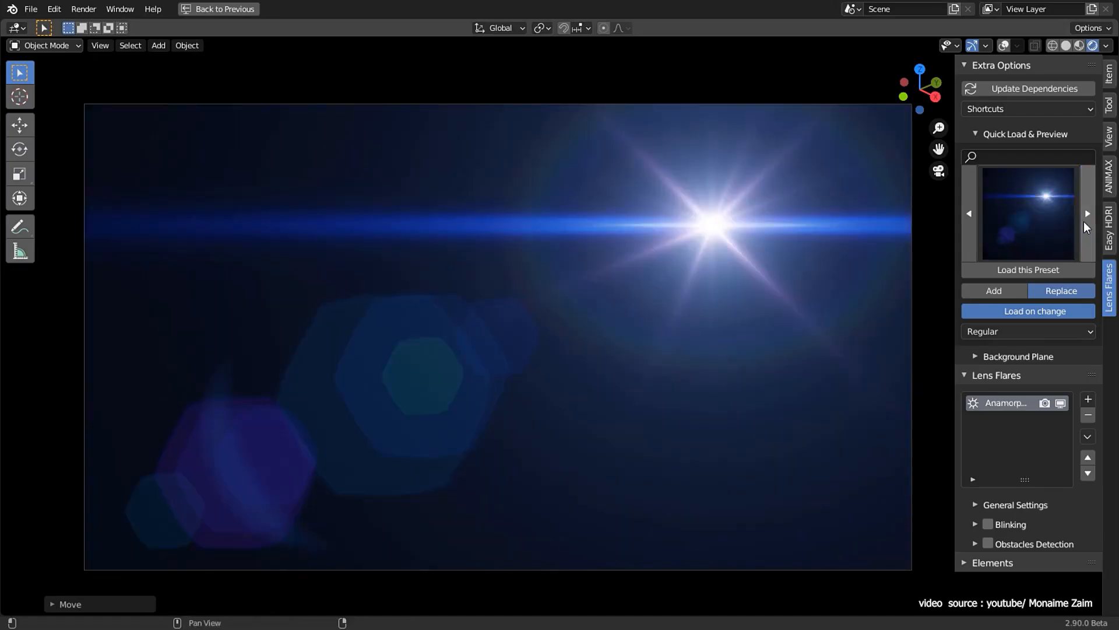
drag(713, 225, 546, 414)
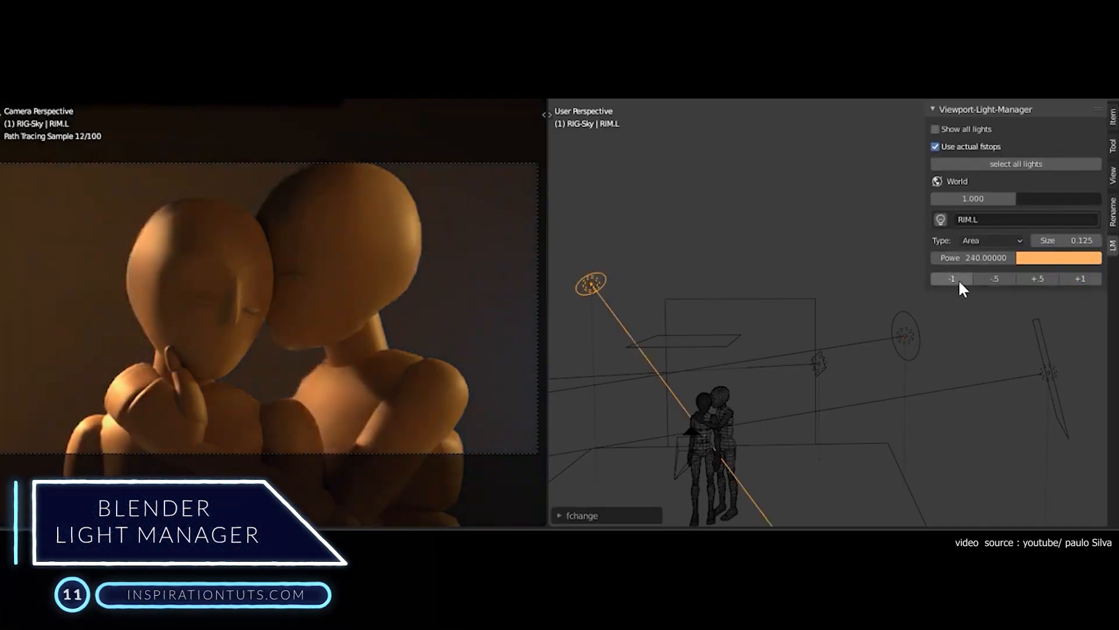
Change RIM.L from Area to Spot and raise its Power to 480.
click(991, 240)
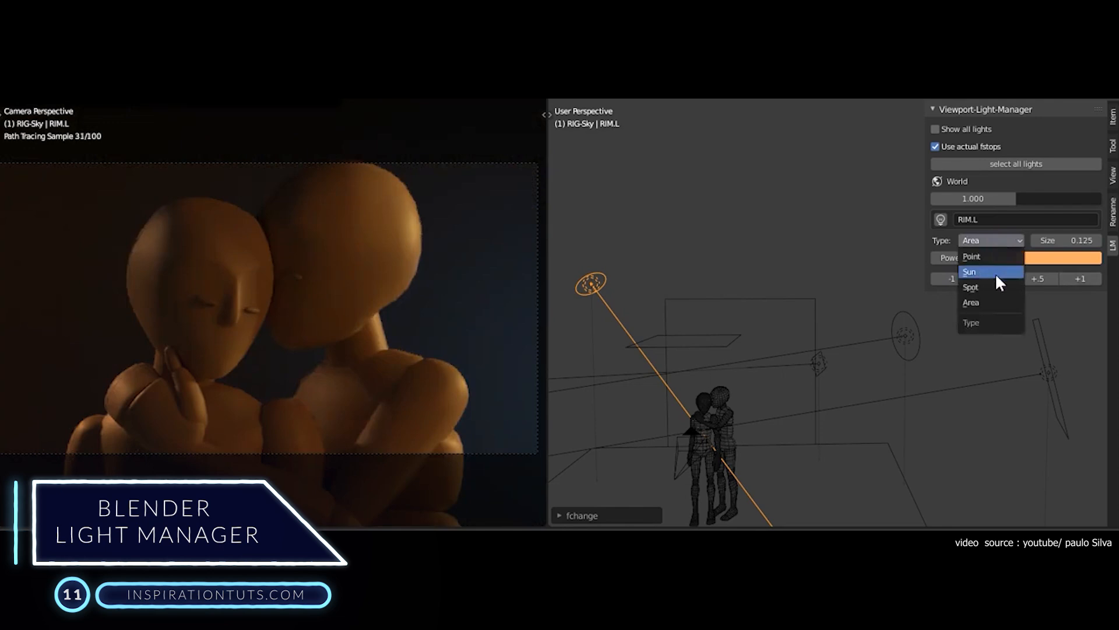
click(971, 286)
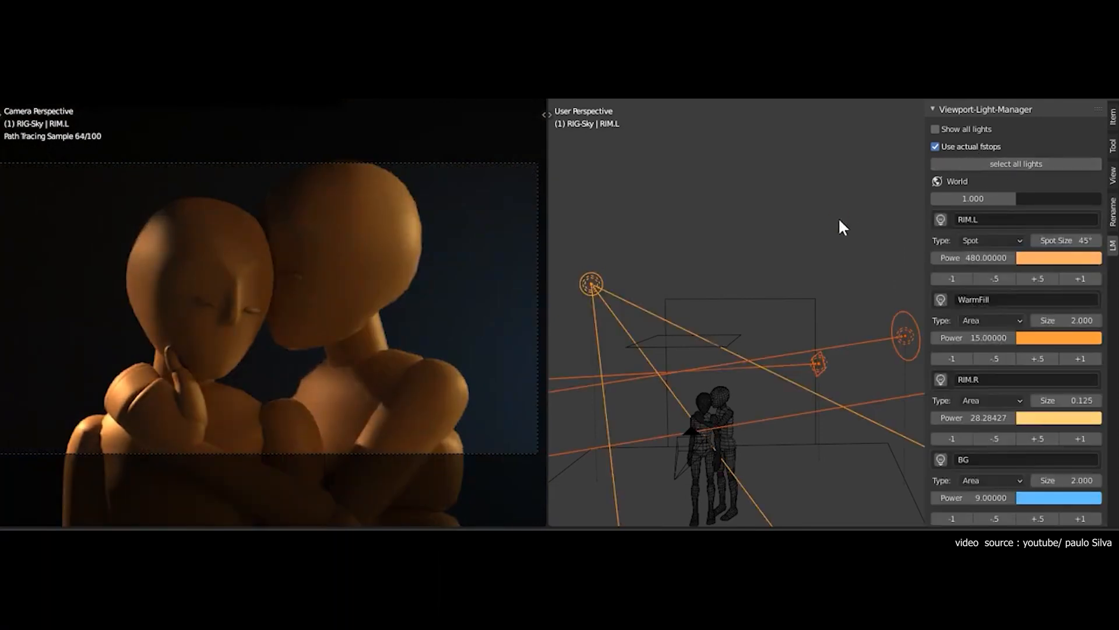
click(936, 129)
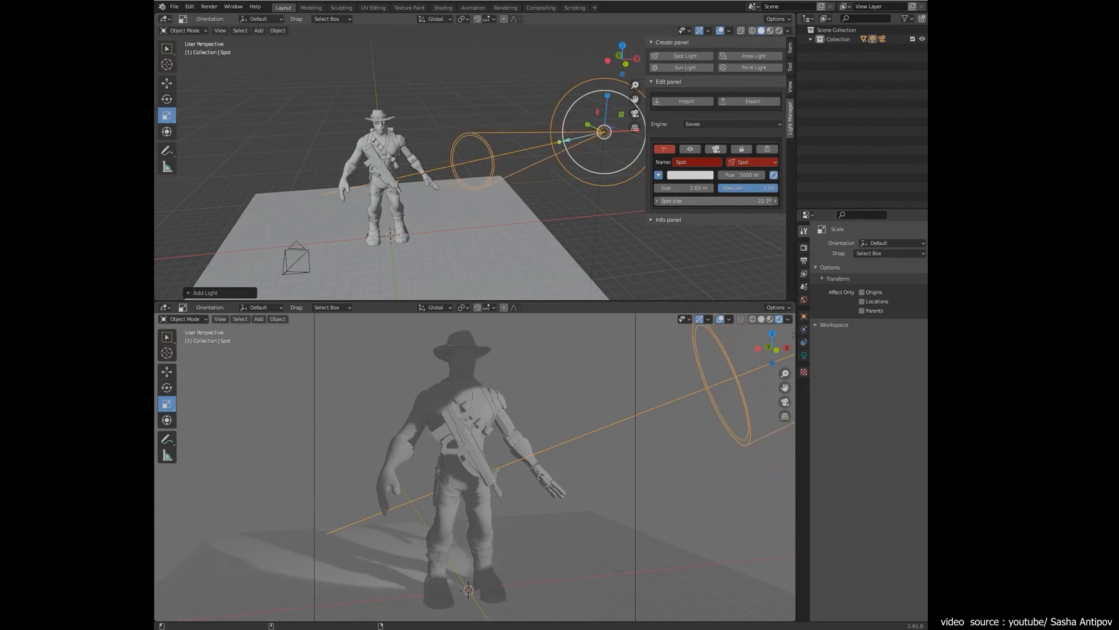
Add a spot light and a second light kept as an Area type on the cowboy.
click(752, 56)
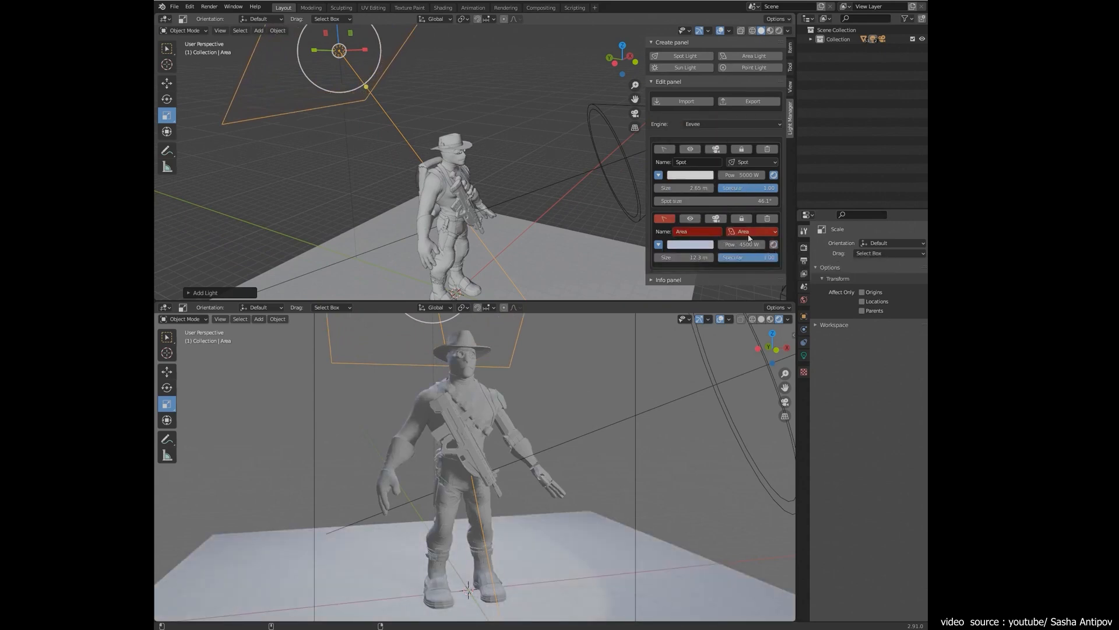
click(751, 231)
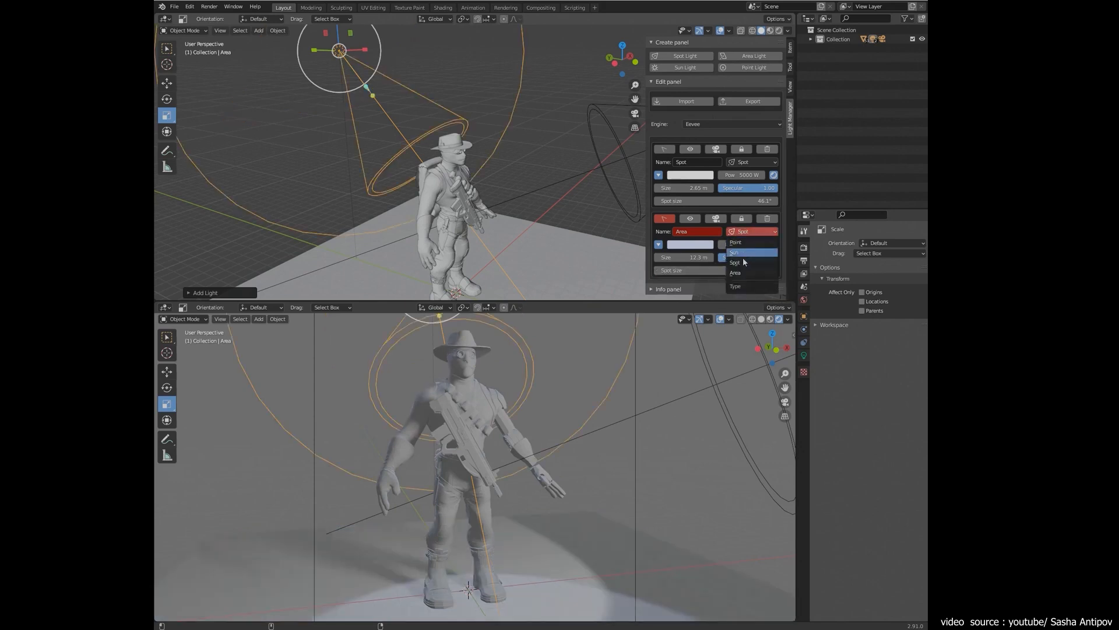
click(735, 273)
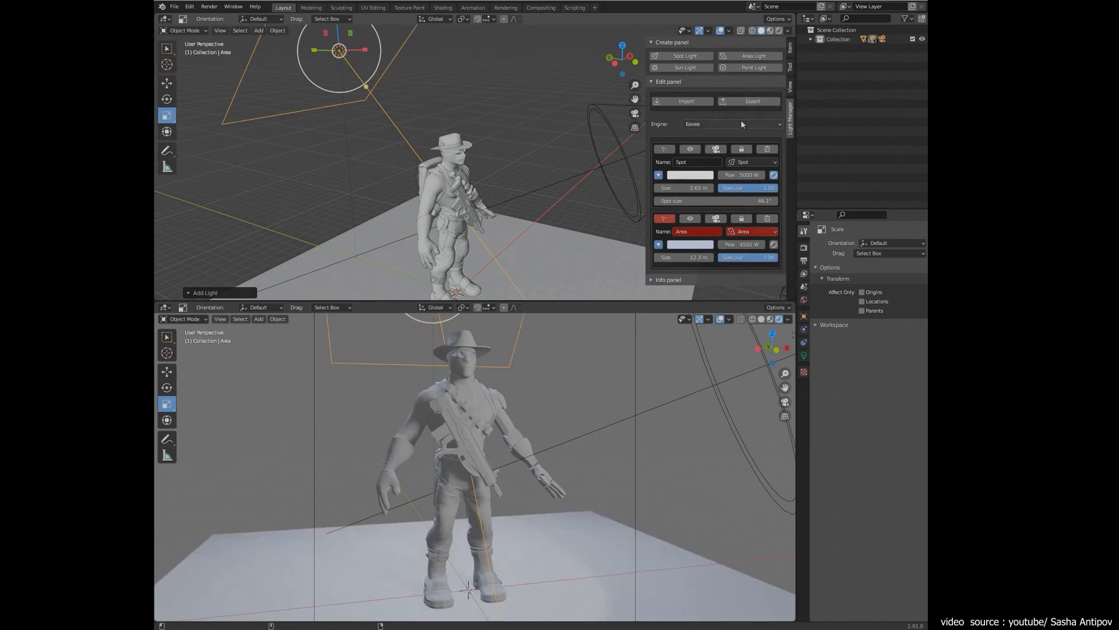
Browse the saved light setups, then bring a saved setup into the scene.
click(730, 123)
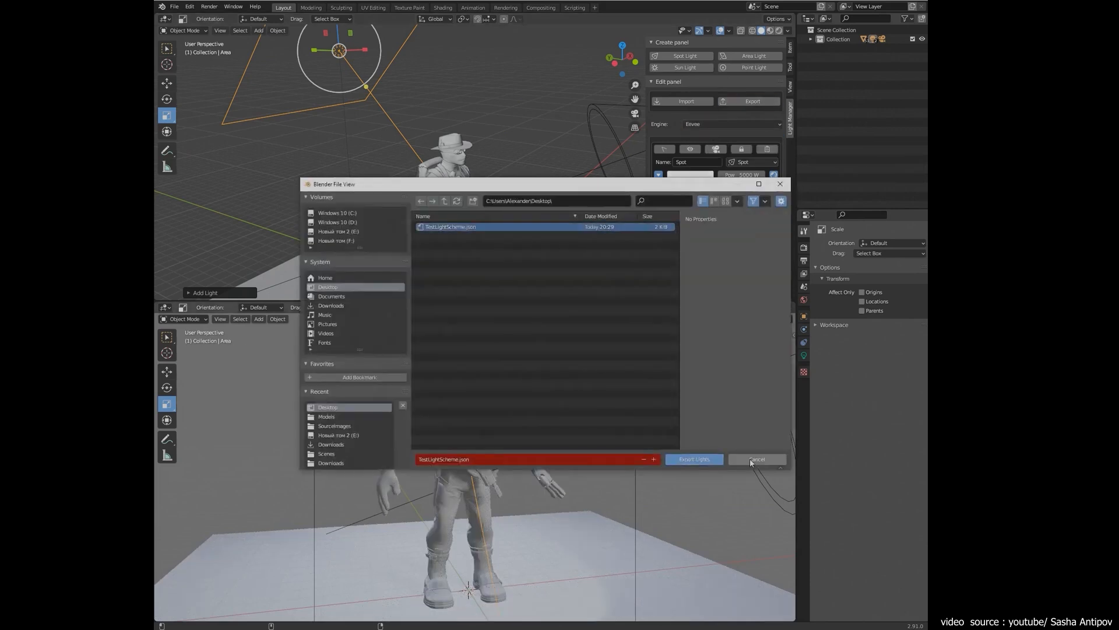
click(756, 459)
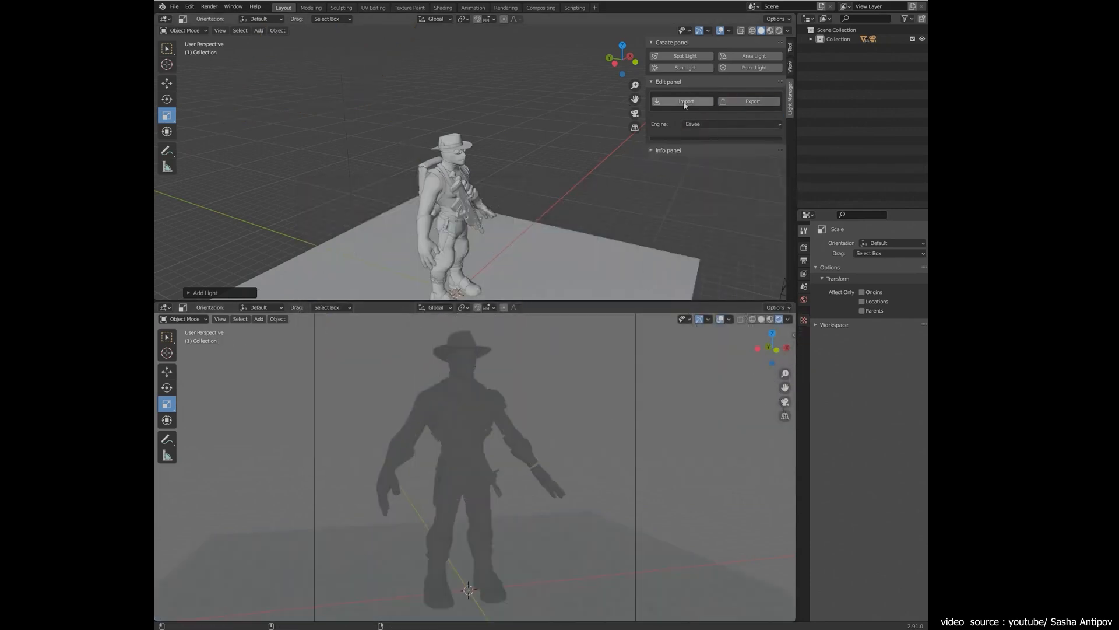
click(684, 100)
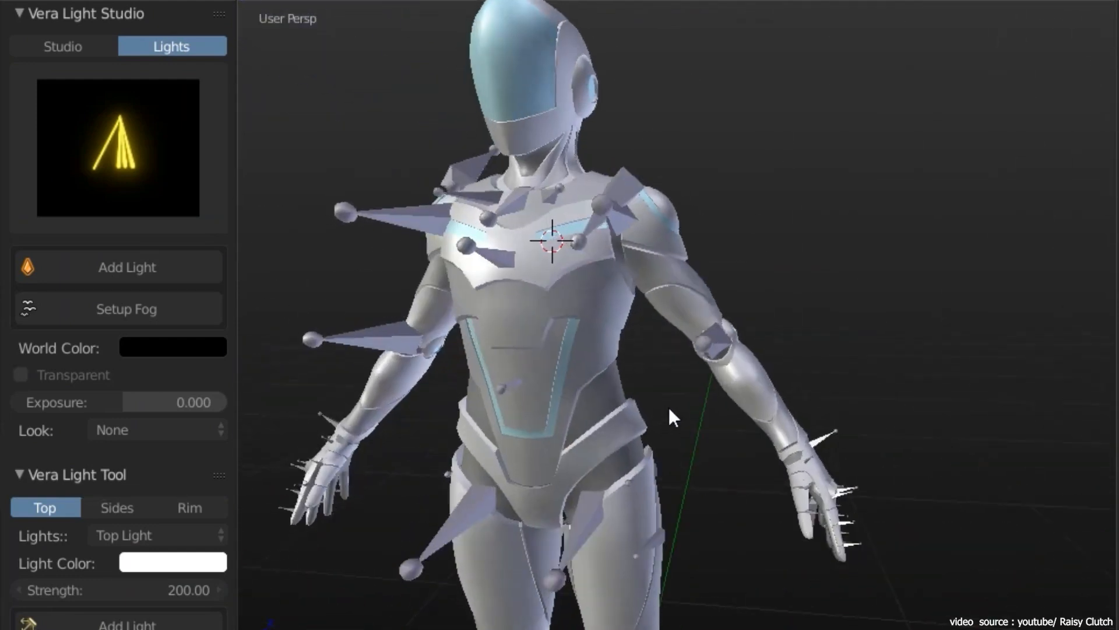
Pick a Studio preset for the robot with the preview spheres left out.
click(62, 45)
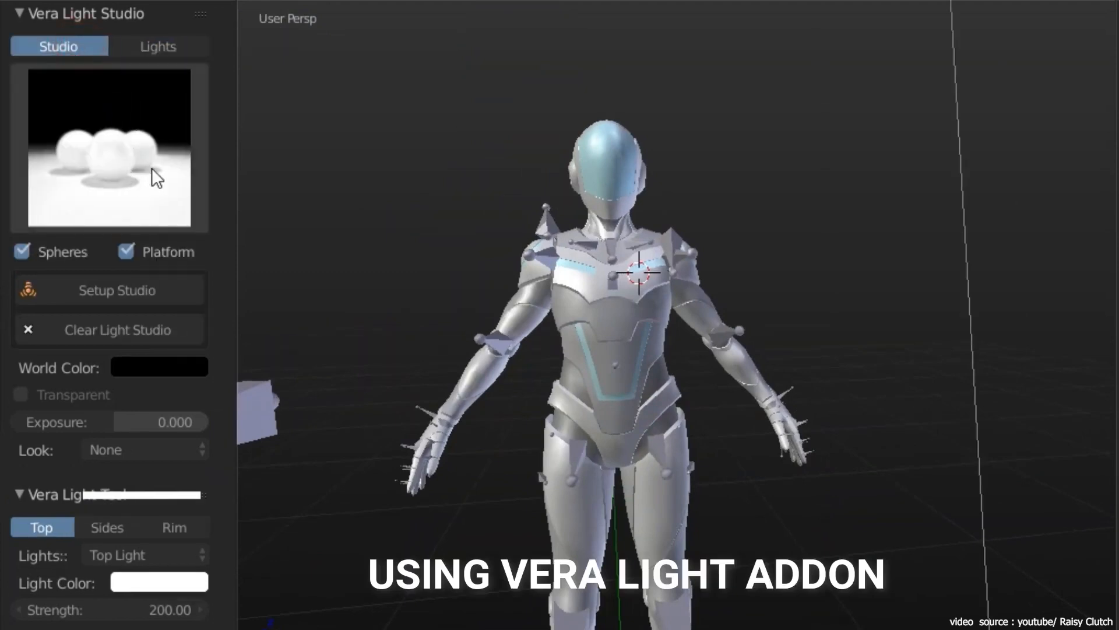
click(109, 147)
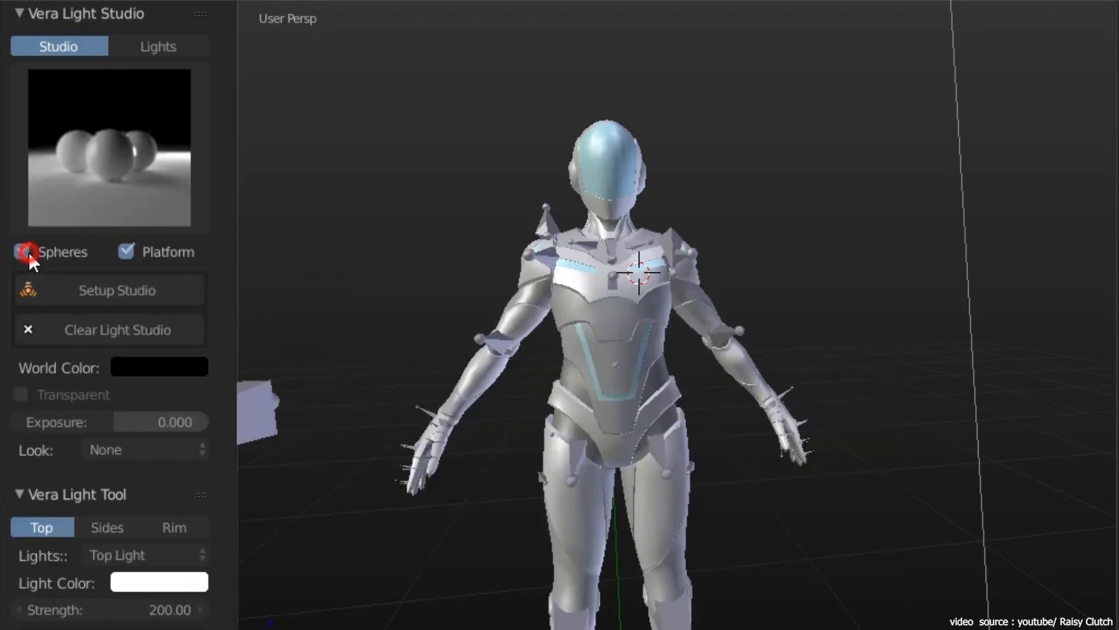
click(20, 252)
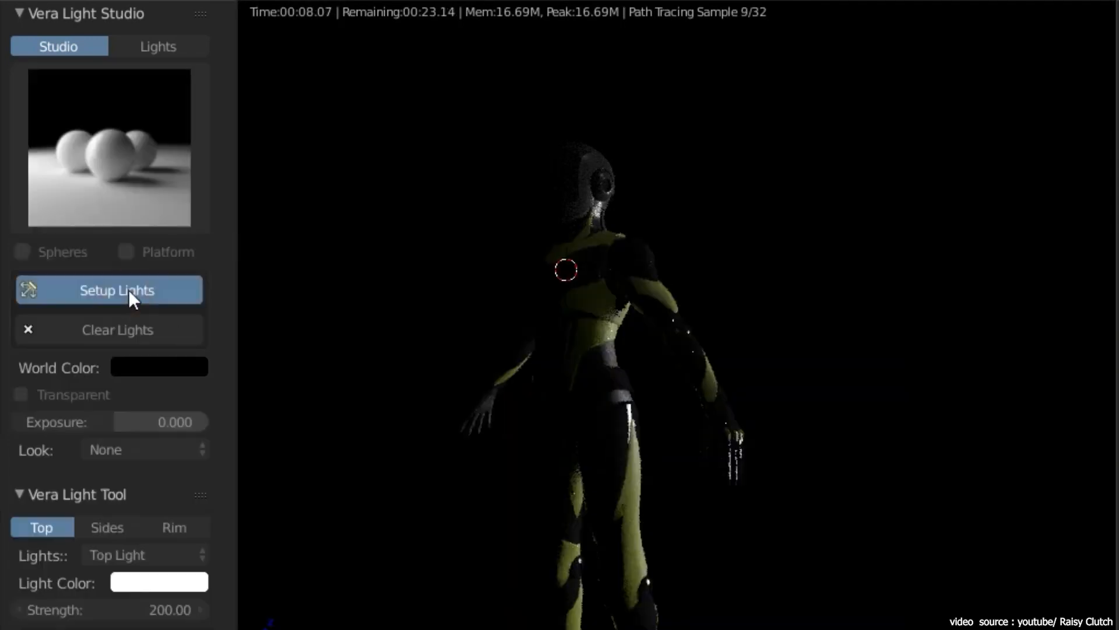
Choose a darker studio preset from the gallery and set up its lights on the figure.
click(109, 290)
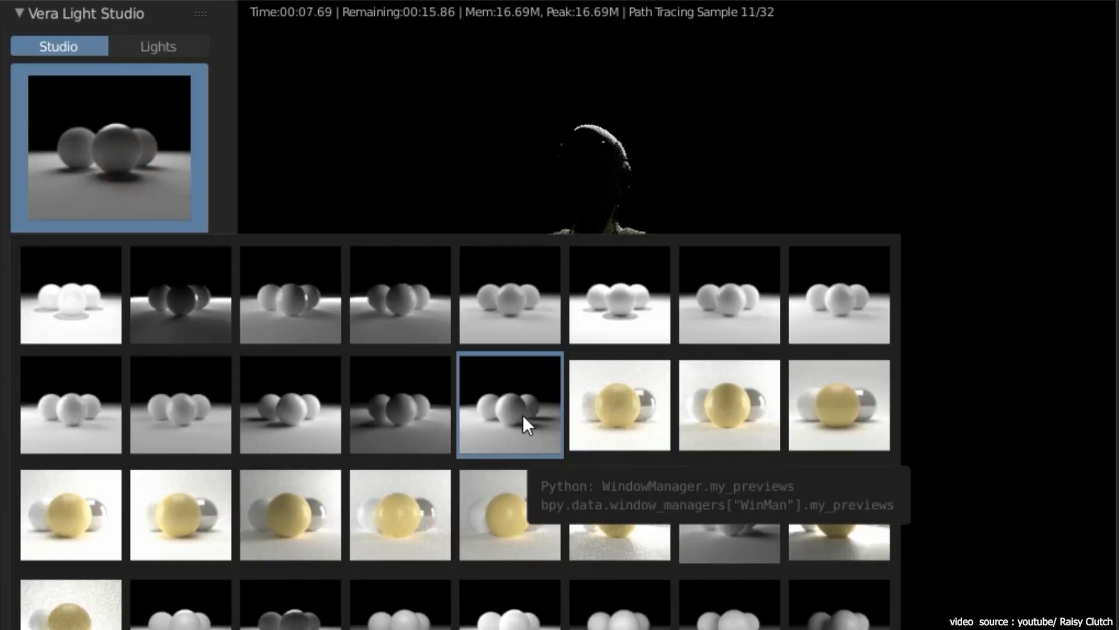
click(510, 404)
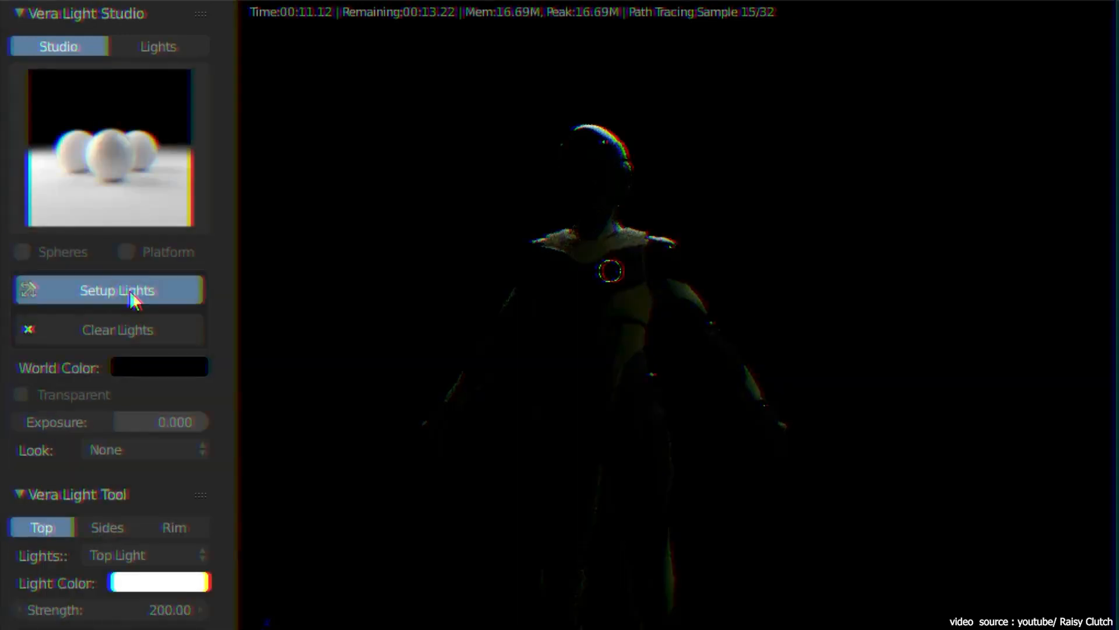
click(109, 291)
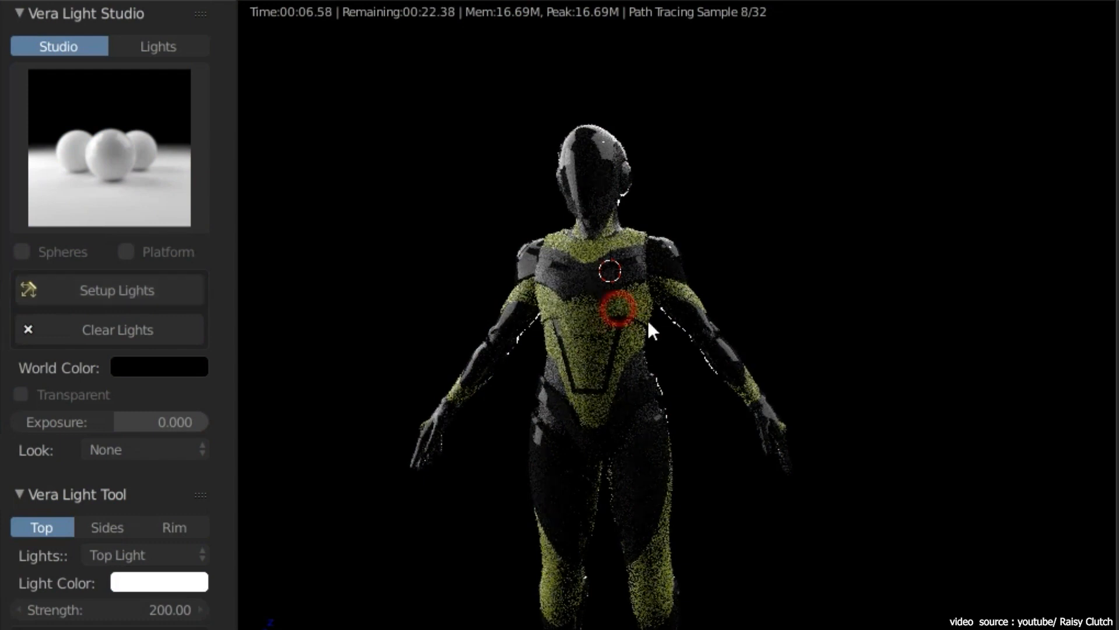
Select Top Light from the Lights dropdown for adjustment.
click(143, 554)
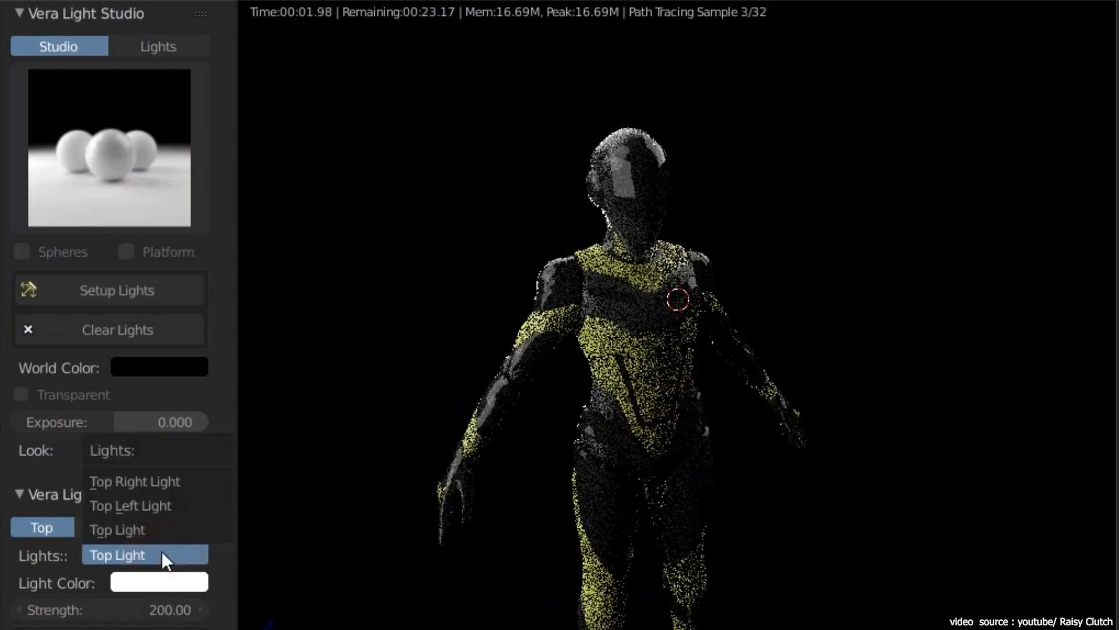
click(117, 555)
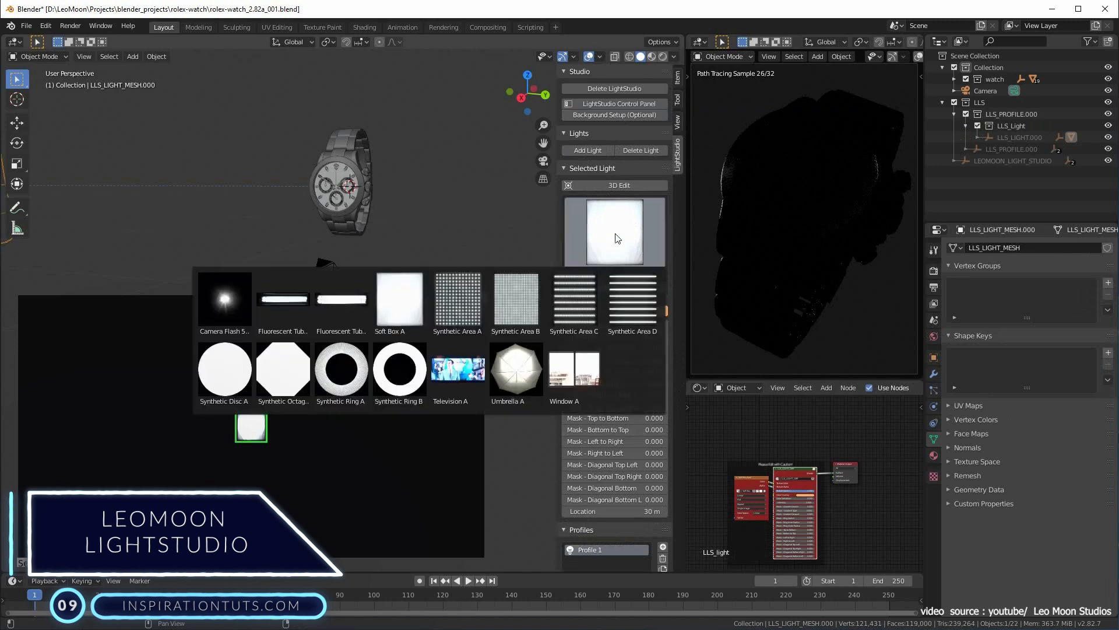
Pick a light texture such as Soft Box A for the selected LightStudio light.
click(399, 296)
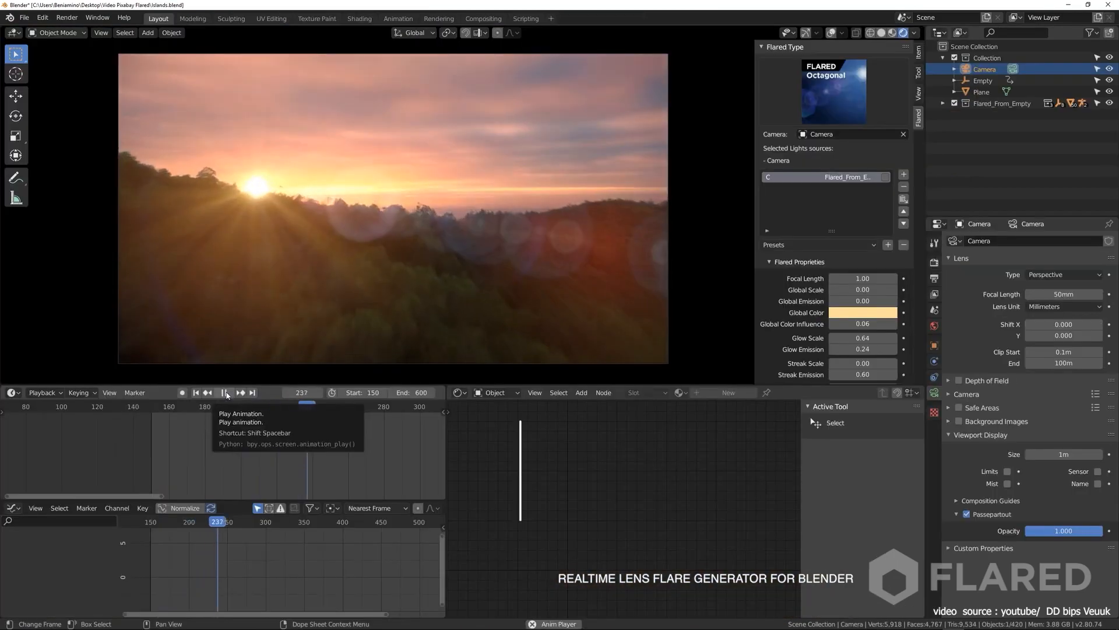
Set the camera's Flared flare type to Octagonal and play the animation.
click(228, 392)
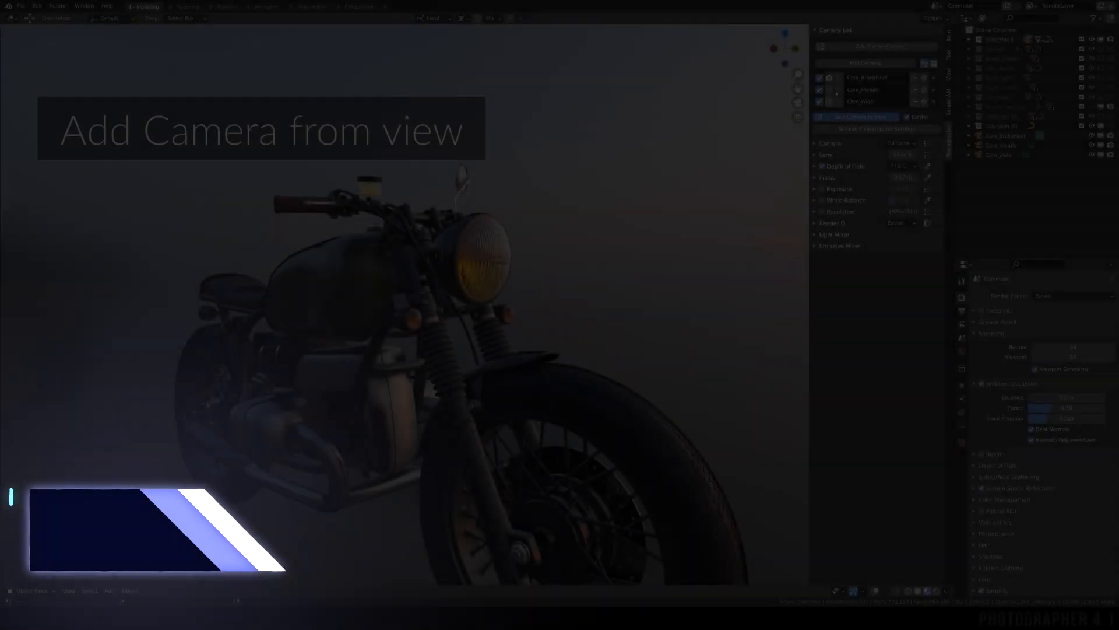
Switch Exposure to Manual with shutter speed, aperture and ISO, and enable a heart bokeh texture.
click(926, 155)
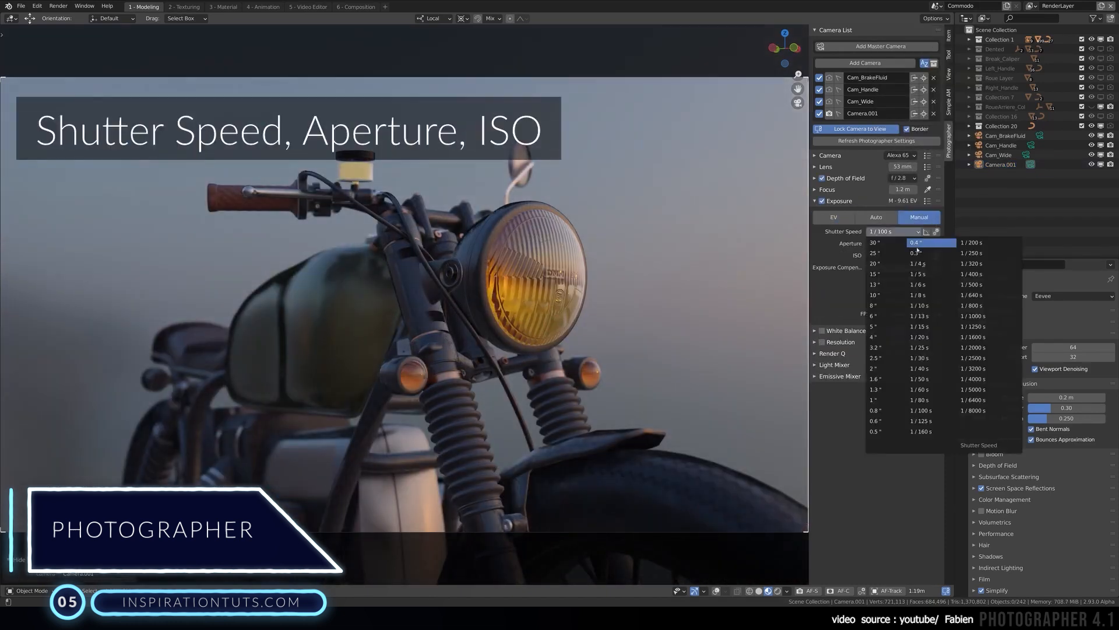
click(895, 255)
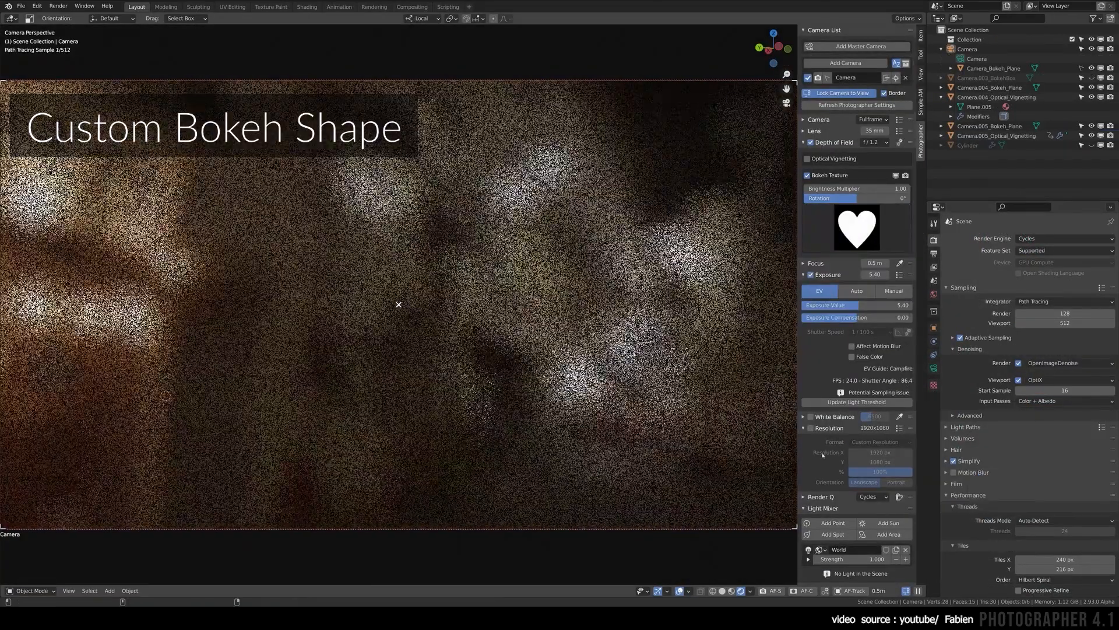
click(806, 157)
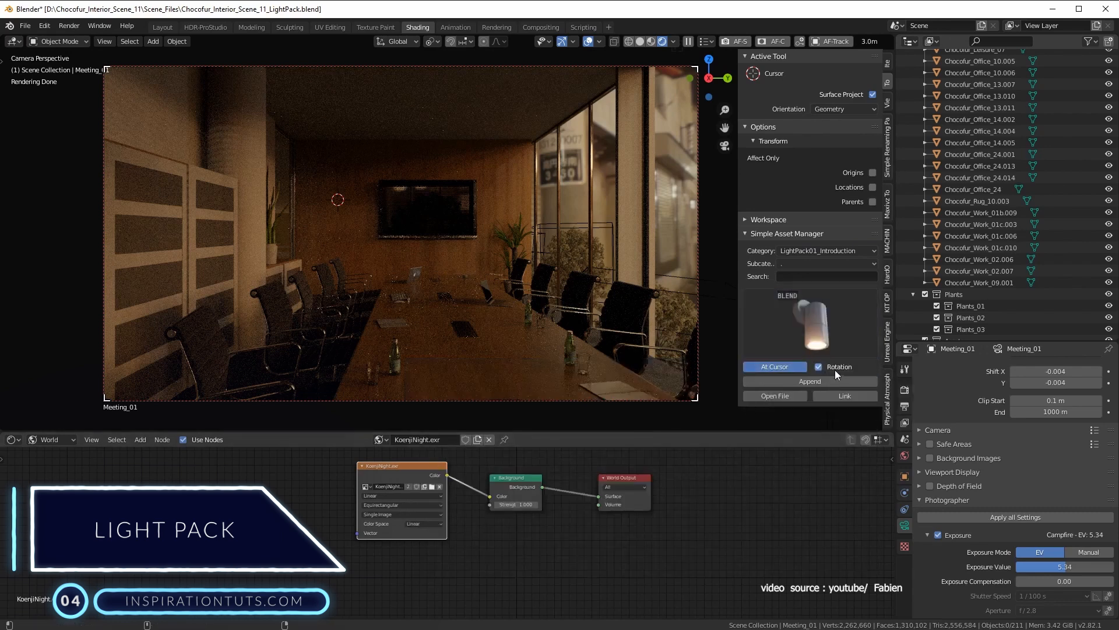
Append the SoccerSunset HDRI and lower the Color Temperature for a warmer balance.
click(810, 380)
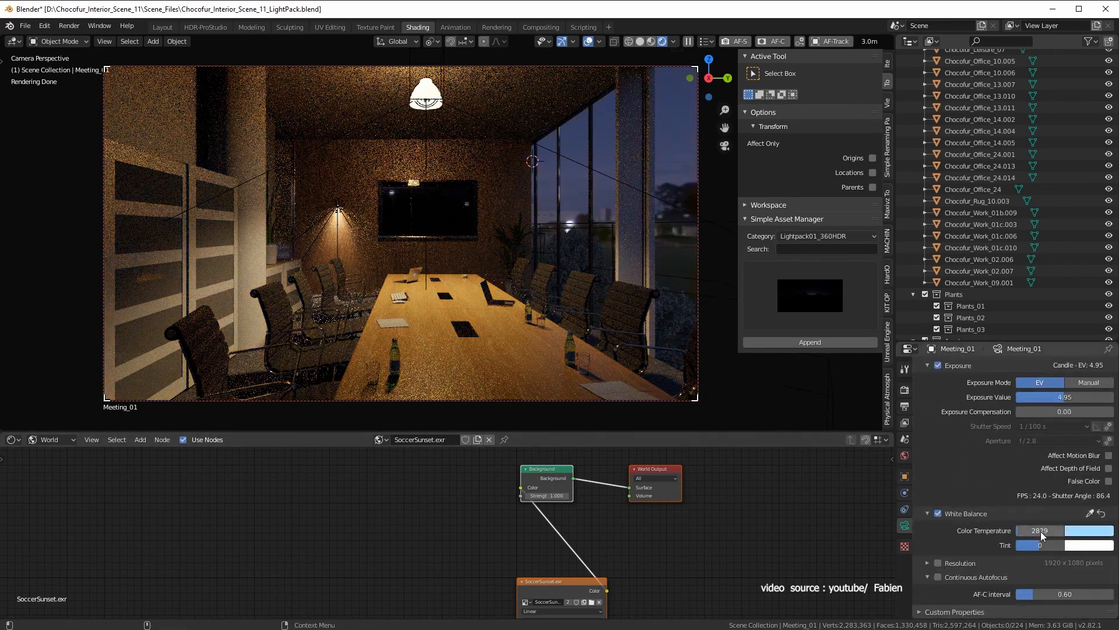
drag(1063, 544, 1039, 544)
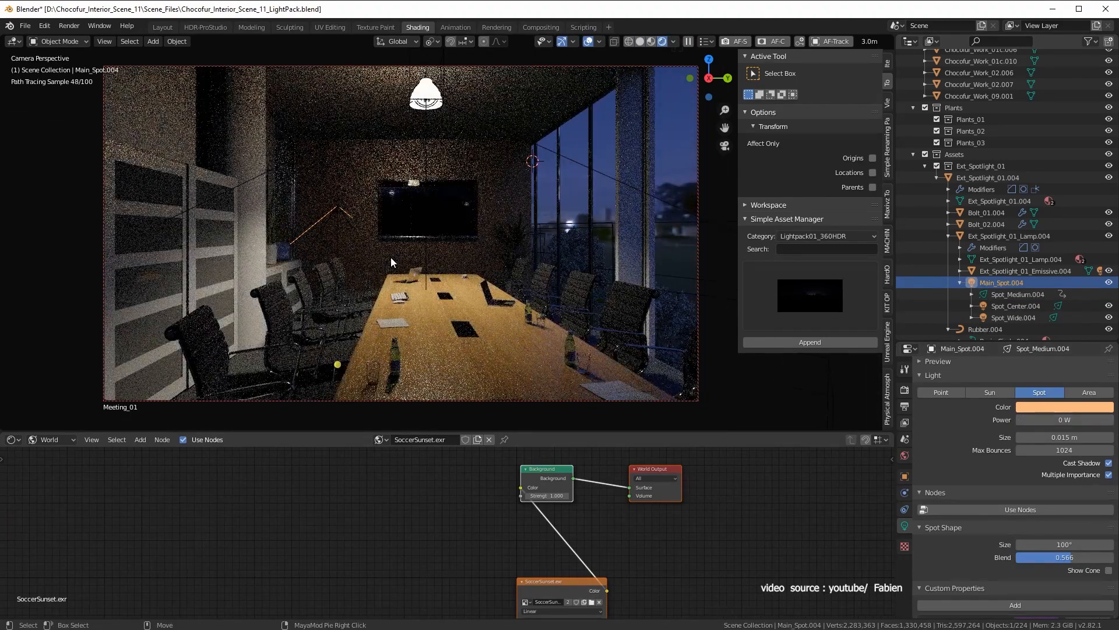
Append a light-pack spotlight asset and raise its Power.
click(1064, 407)
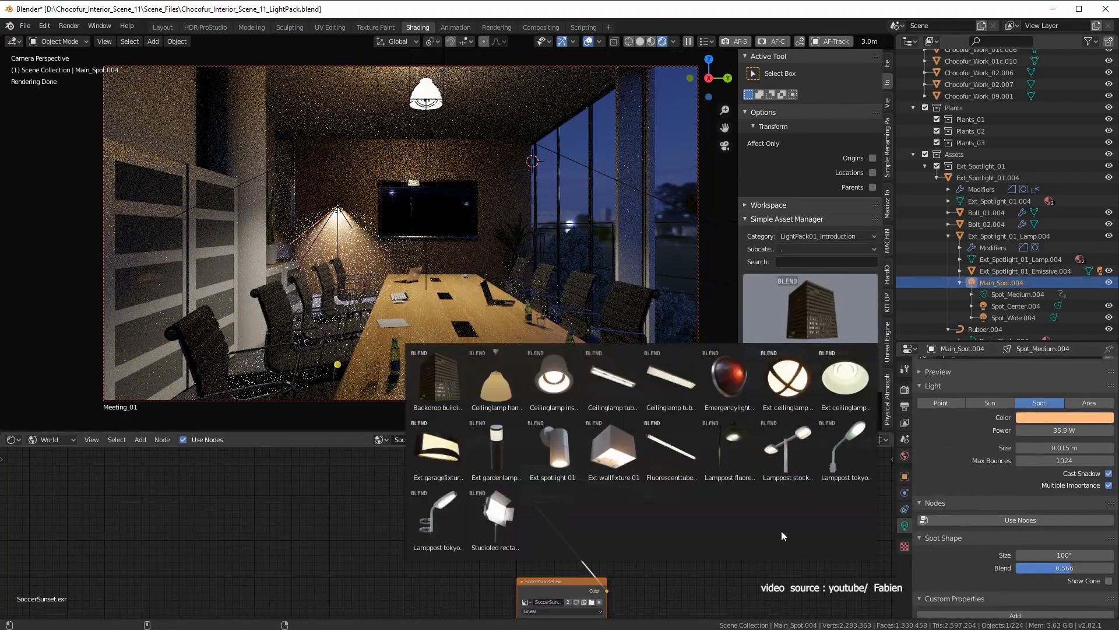
click(496, 450)
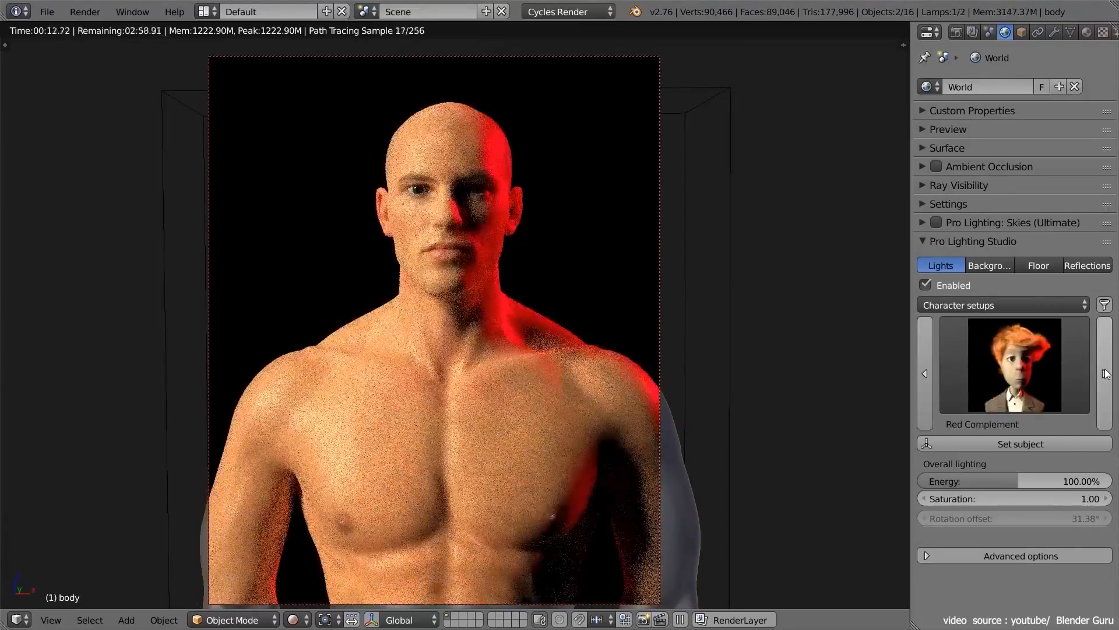
Apply Red Complement to the character, then The Turing Test to the robot.
click(1014, 365)
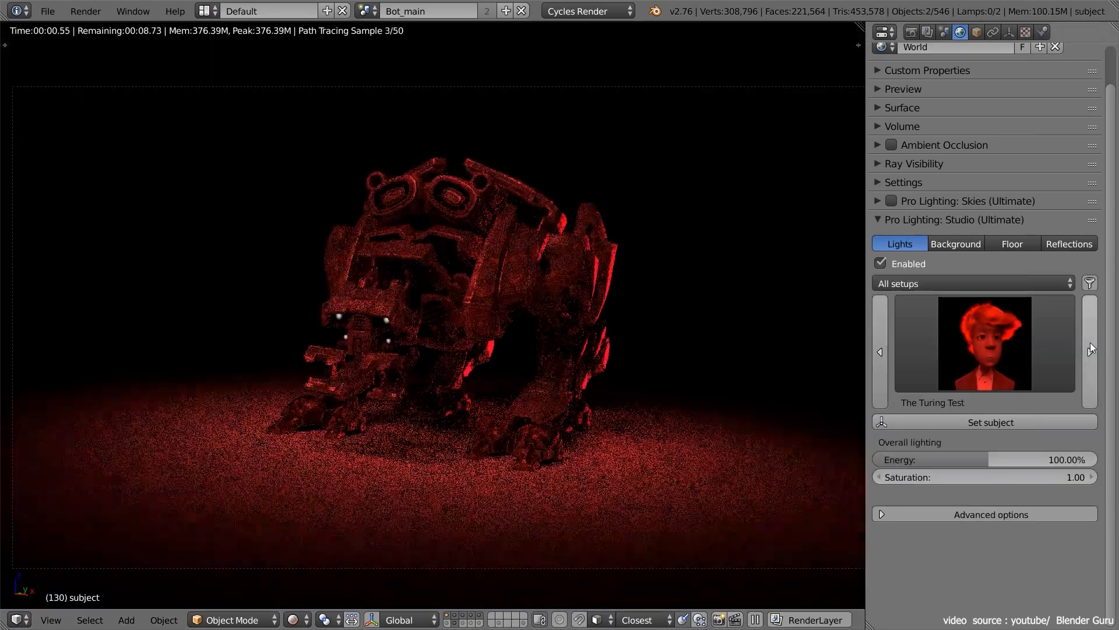
click(1091, 351)
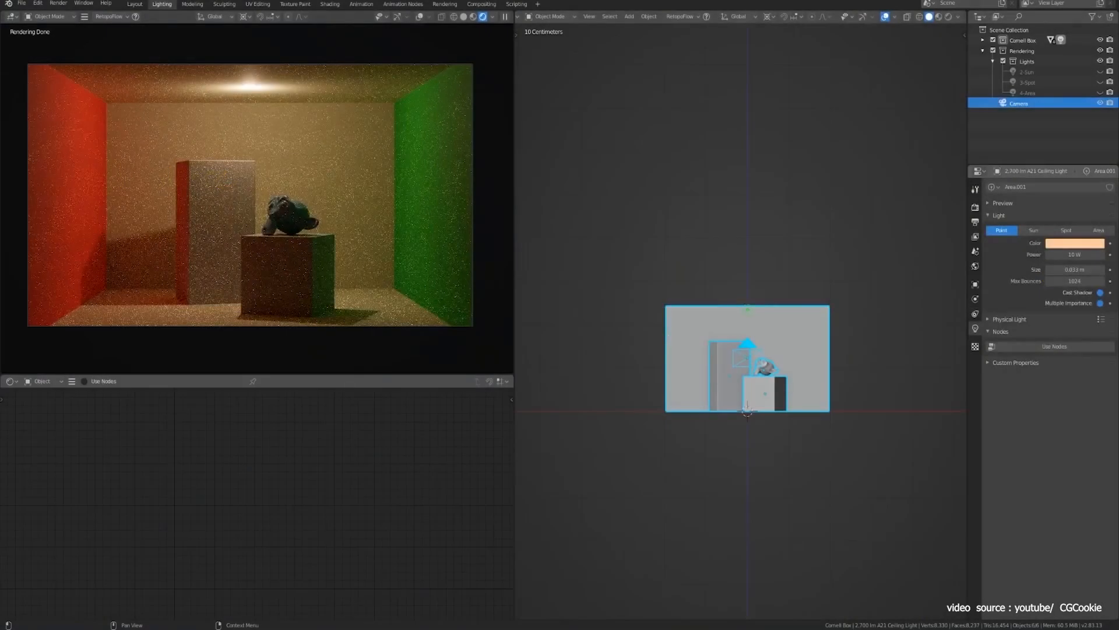
Render the Cornell box lit by the 2,700 lm A21 Ceiling Light.
click(299, 3)
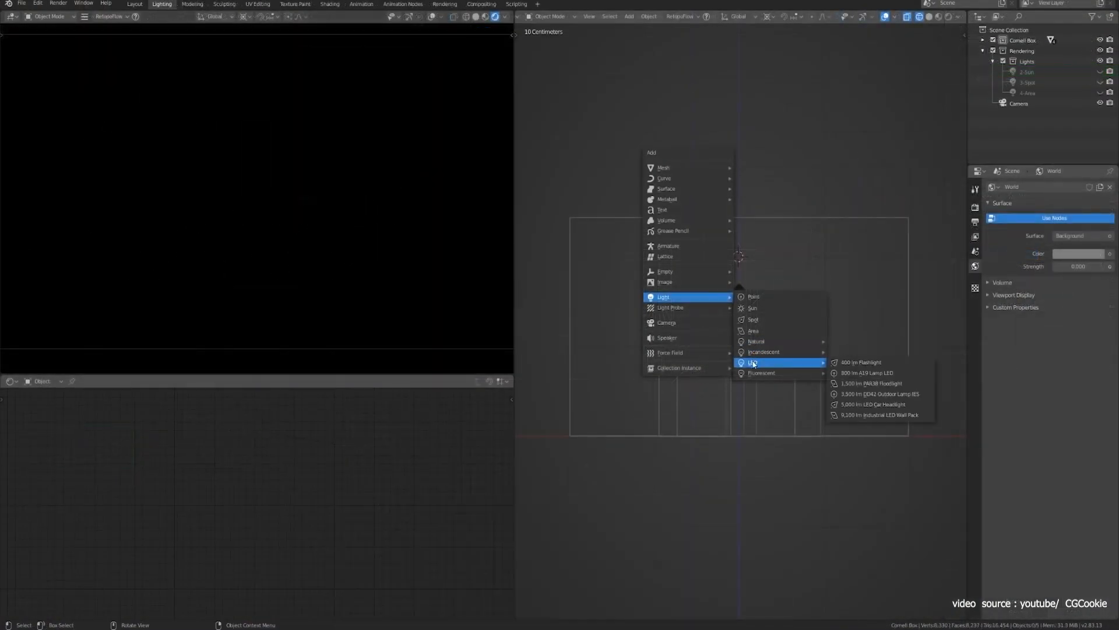
mouse_move(761, 373)
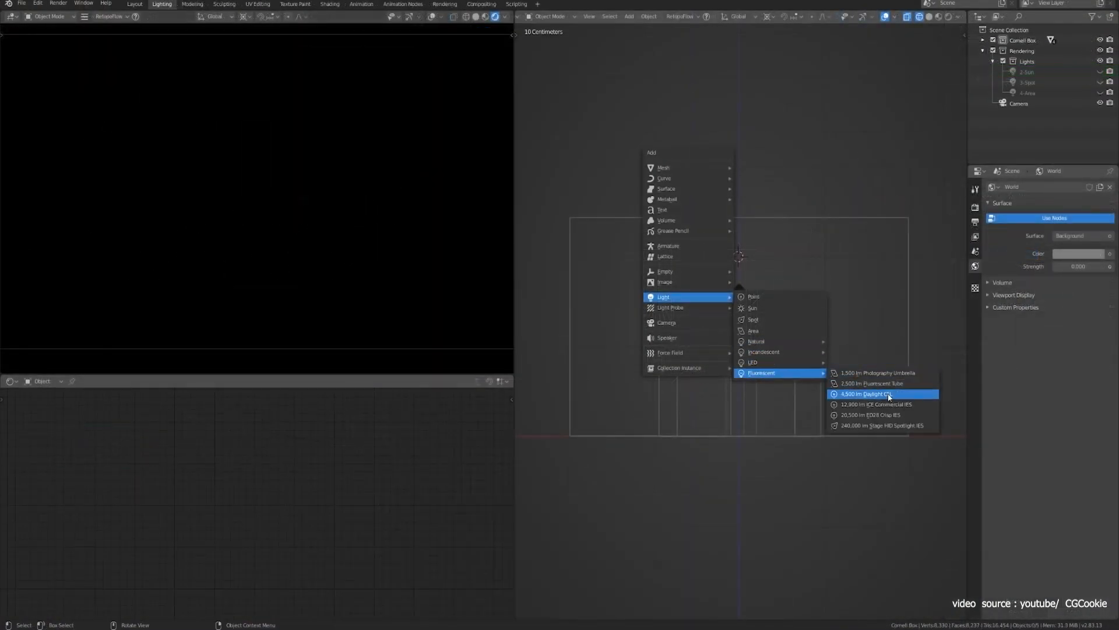
Add the 4,500 lm Daylight fluorescent light preset to the Cornell box.
click(864, 393)
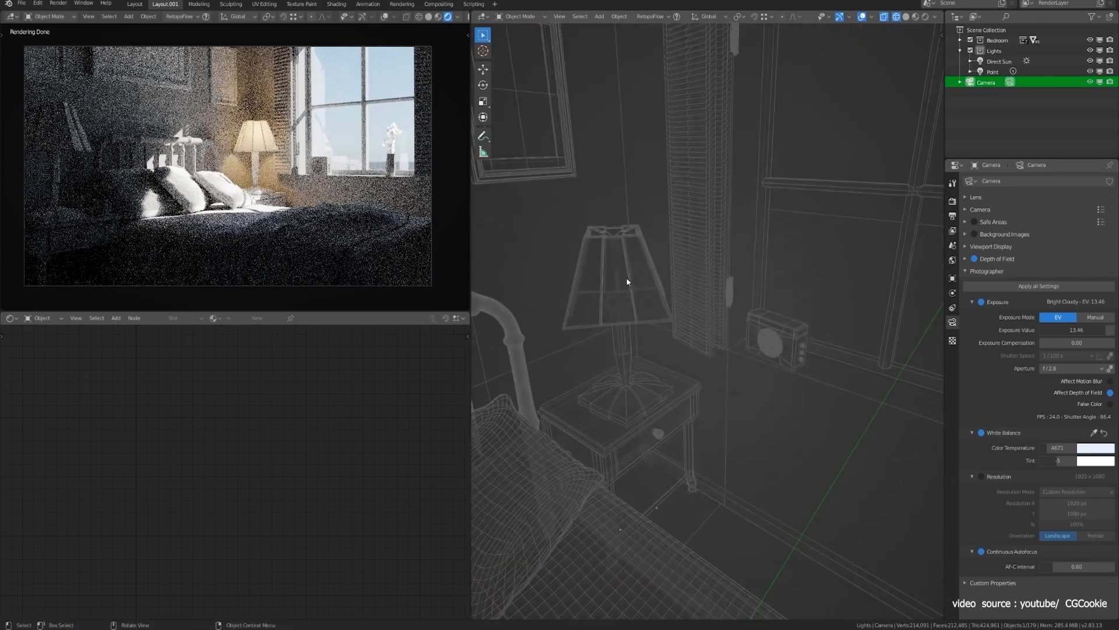
Render the bedroom with Bright Cloudy EV 13.46 exposure and 4671 white balance.
click(992, 71)
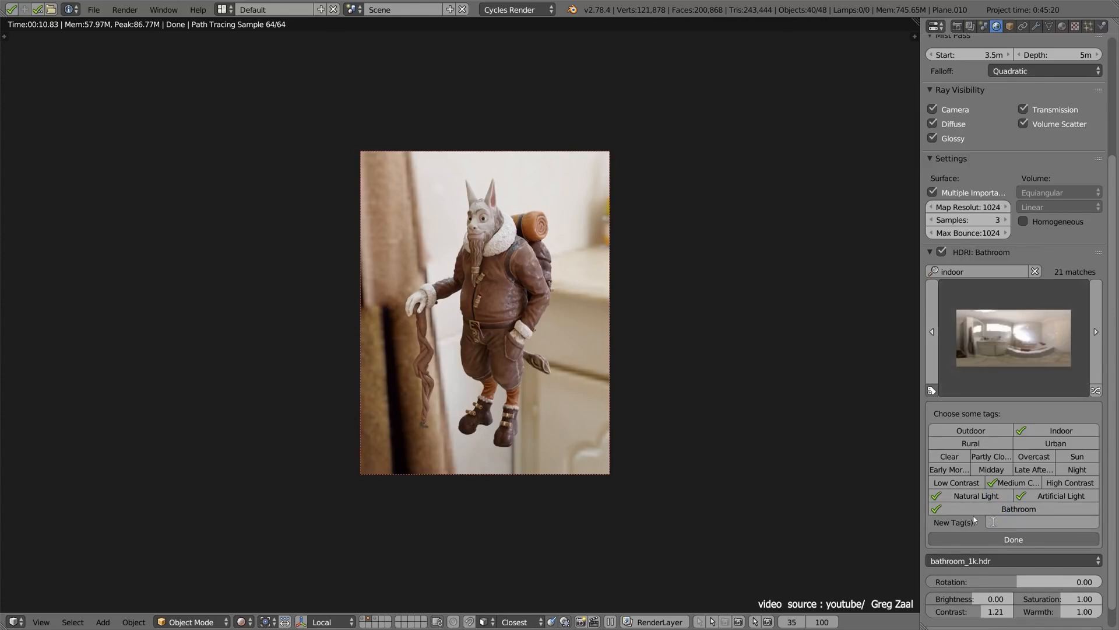
Apply the Bathroom tag to the HDRI alongside Indoor, Natural Light and Artificial Light.
click(1012, 338)
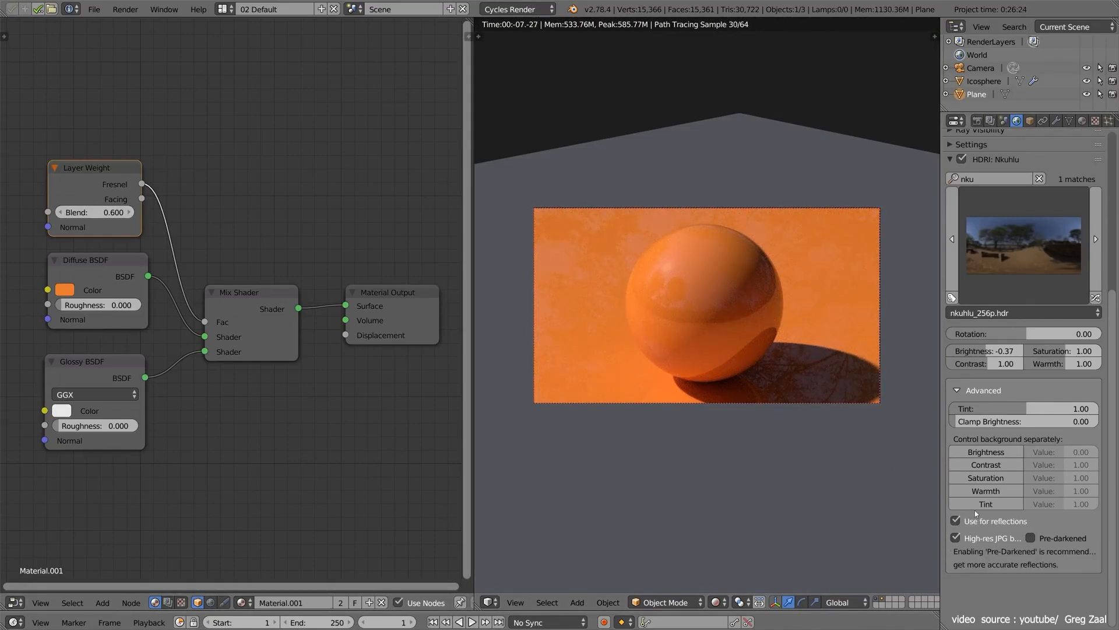
Use the pre-darkened Nkuhlu HDRI for the sphere's reflections.
click(1033, 538)
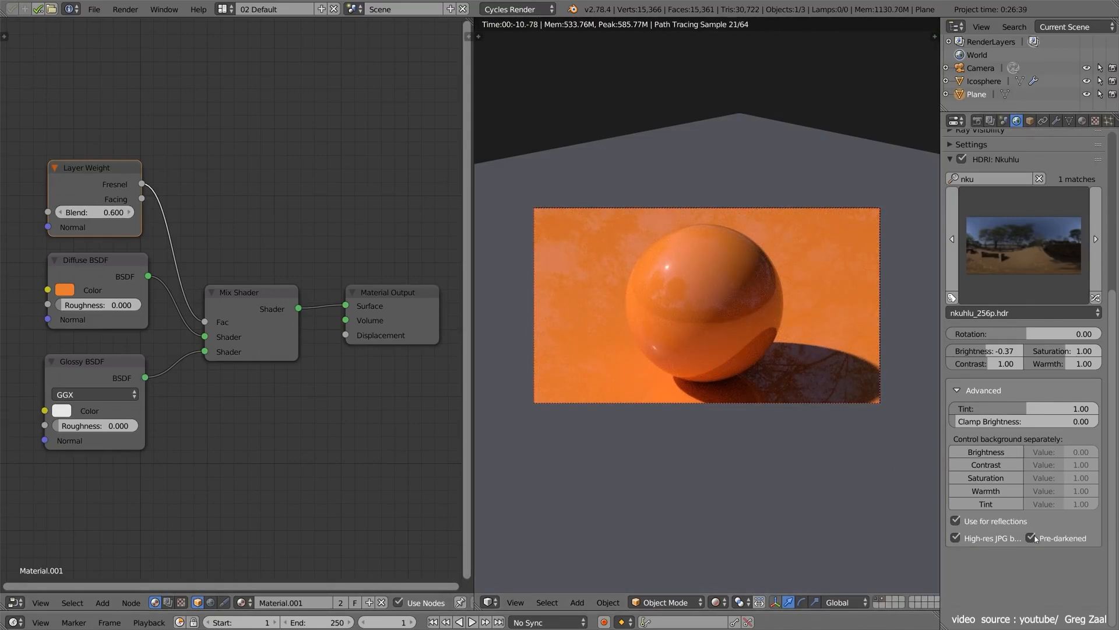